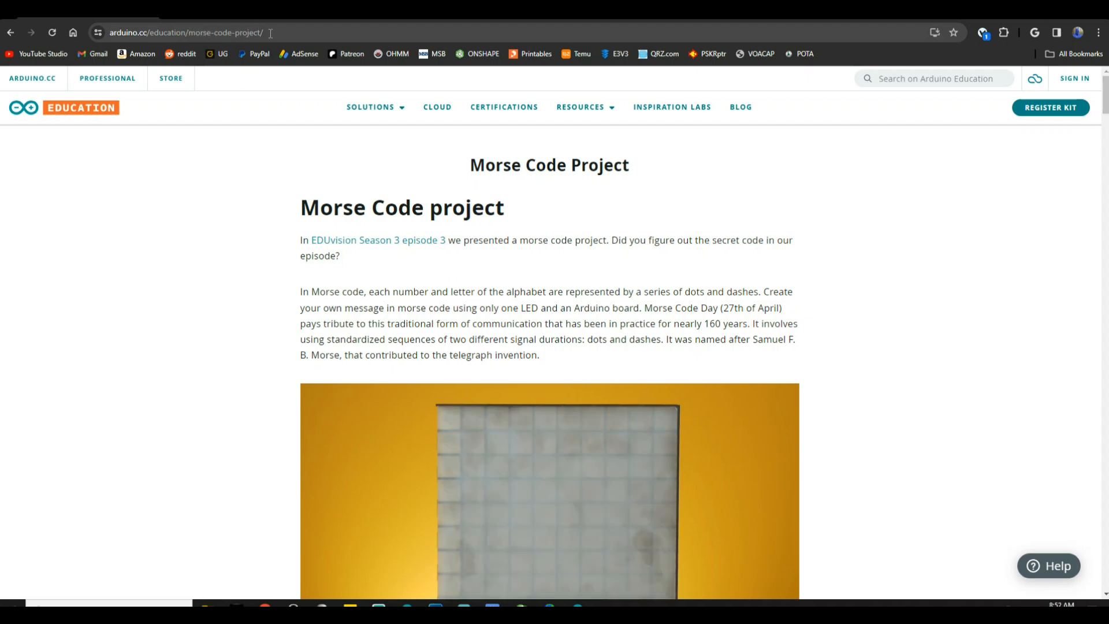
# Step: Scroll the Morse Code Project page down to the one-LED example sketch in the Code section
pyautogui.scroll(-3)
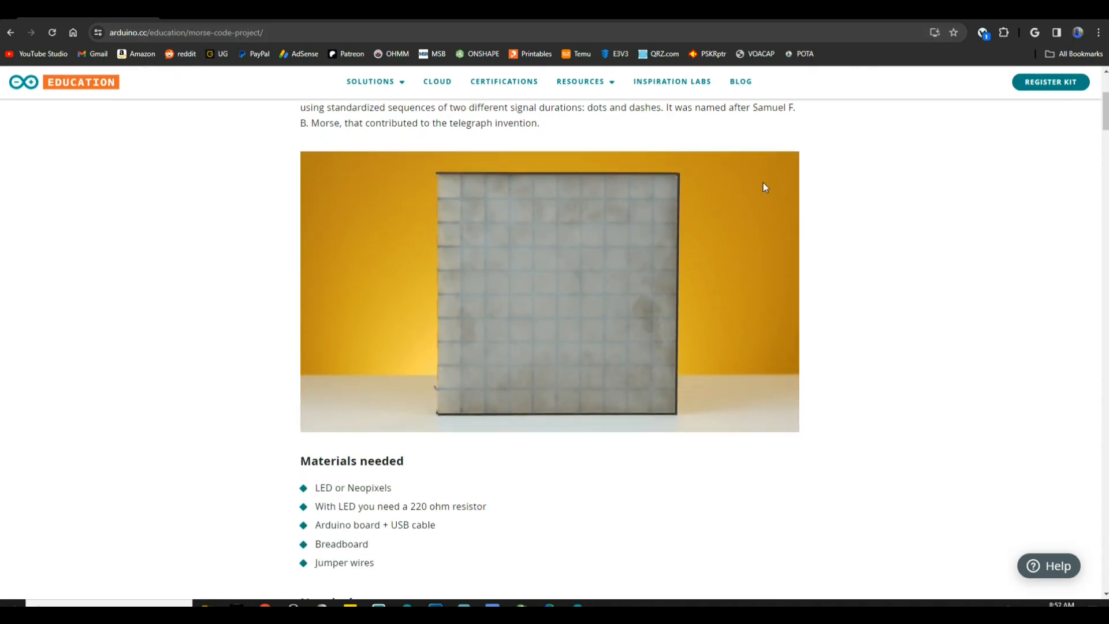
pyautogui.scroll(-3)
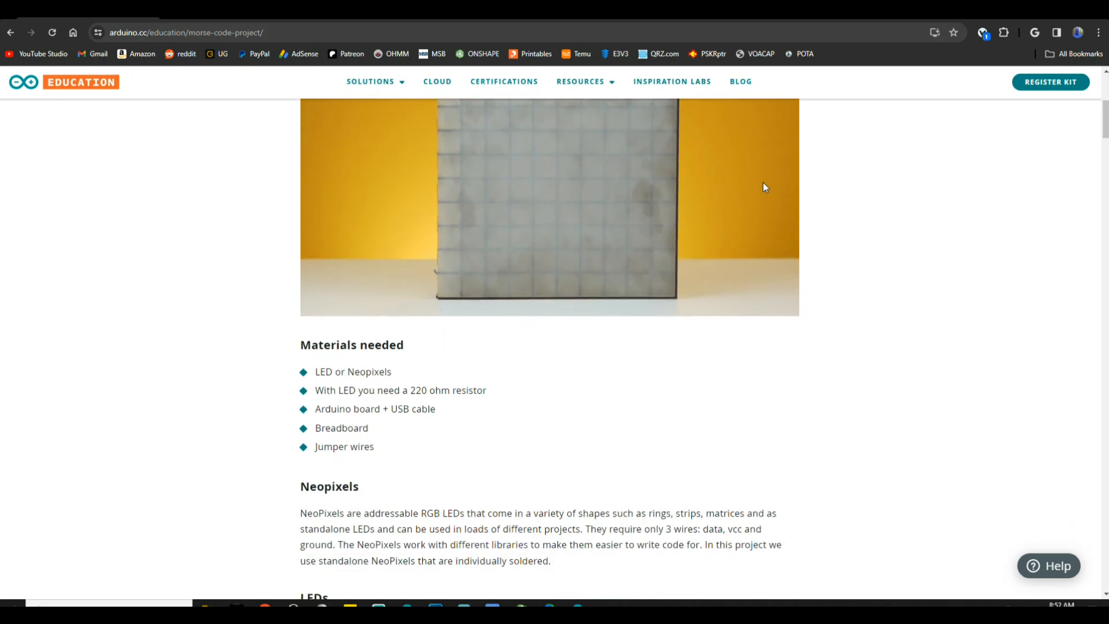
pyautogui.scroll(-3)
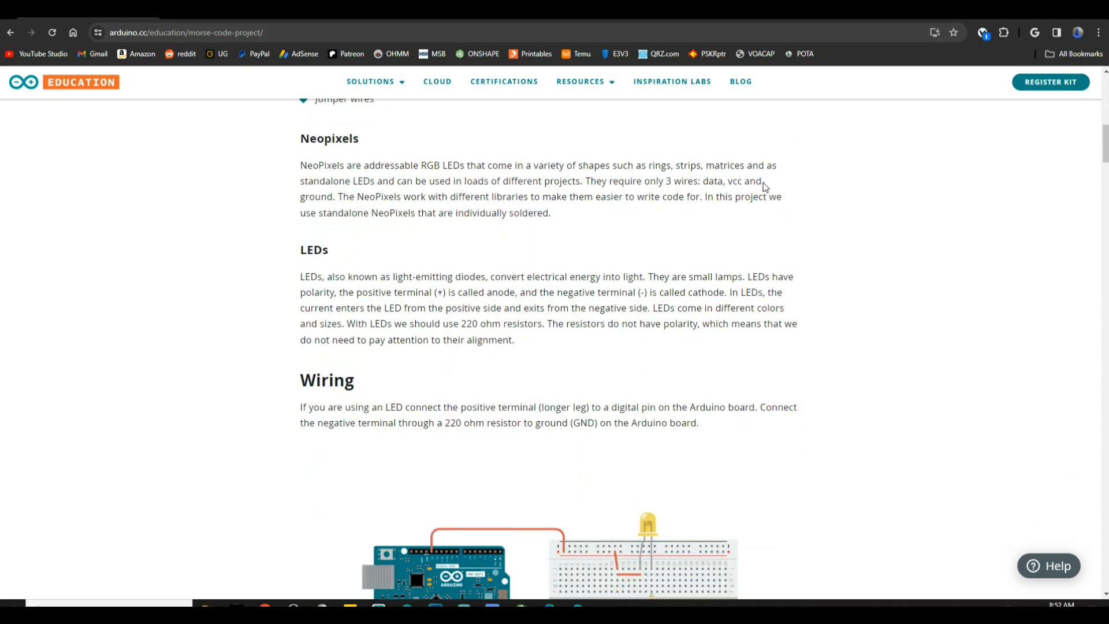
pyautogui.scroll(-3)
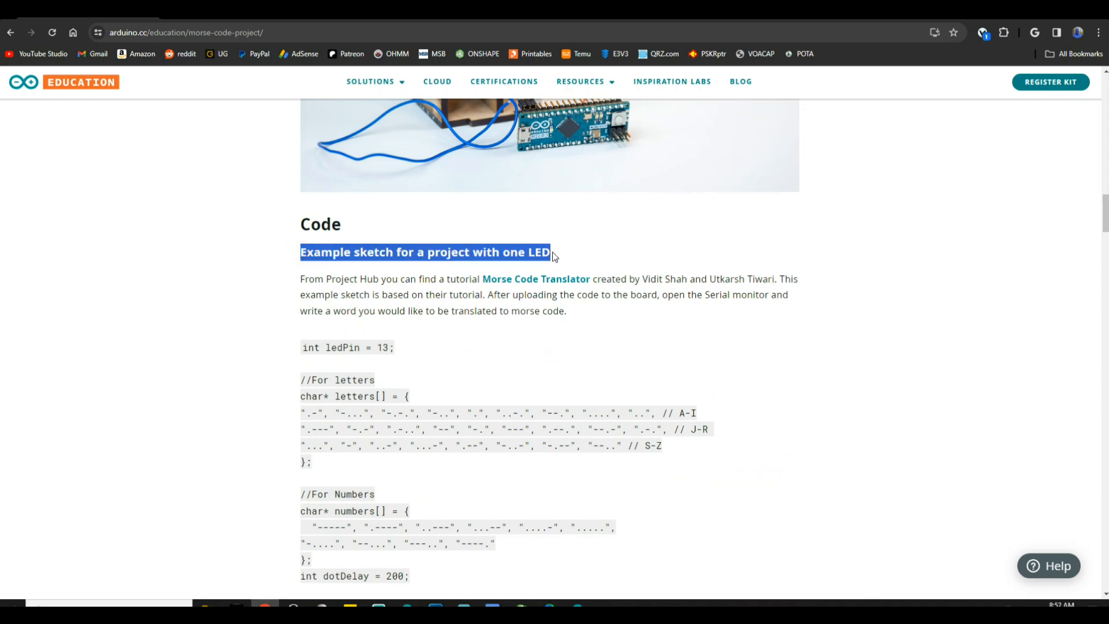
pyautogui.moveTo(403, 280)
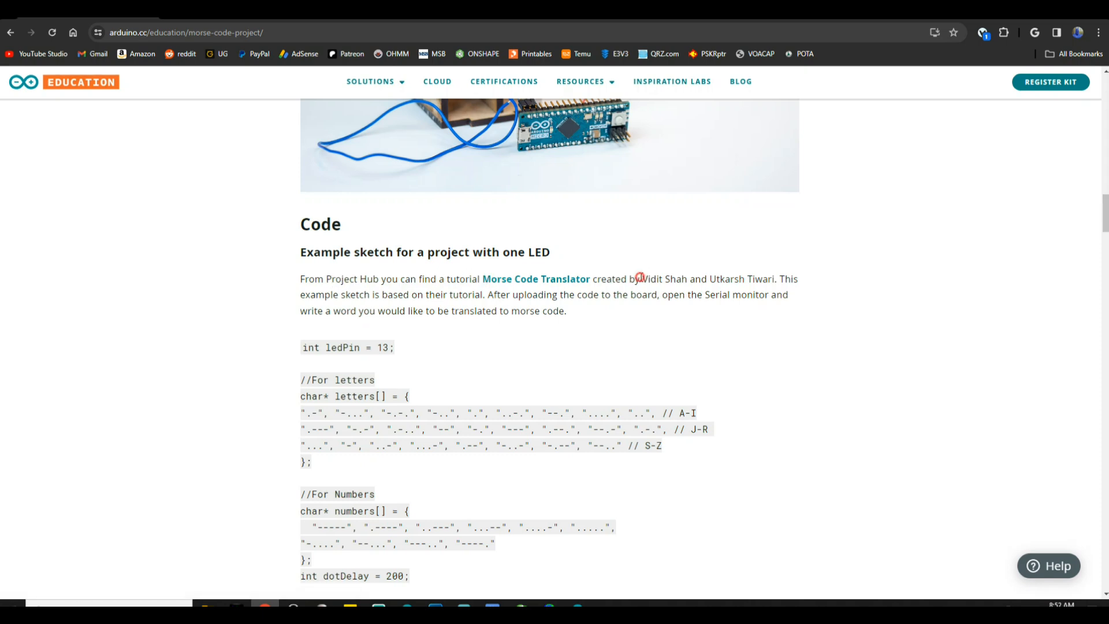
pyautogui.moveTo(640, 279); pyautogui.dragTo(711, 278)
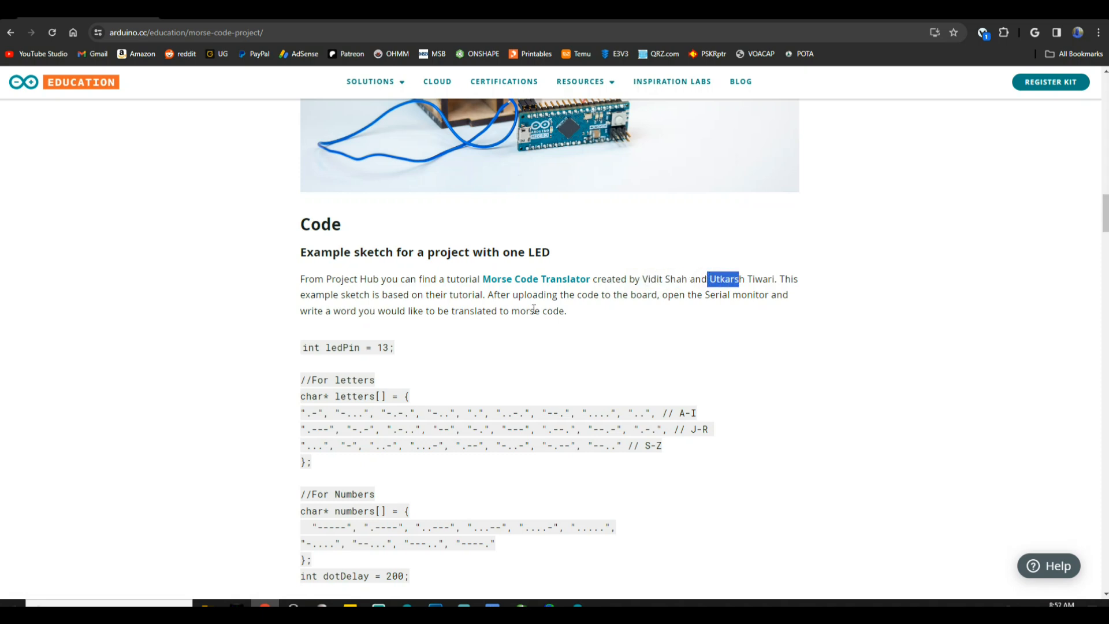
pyautogui.scroll(-3)
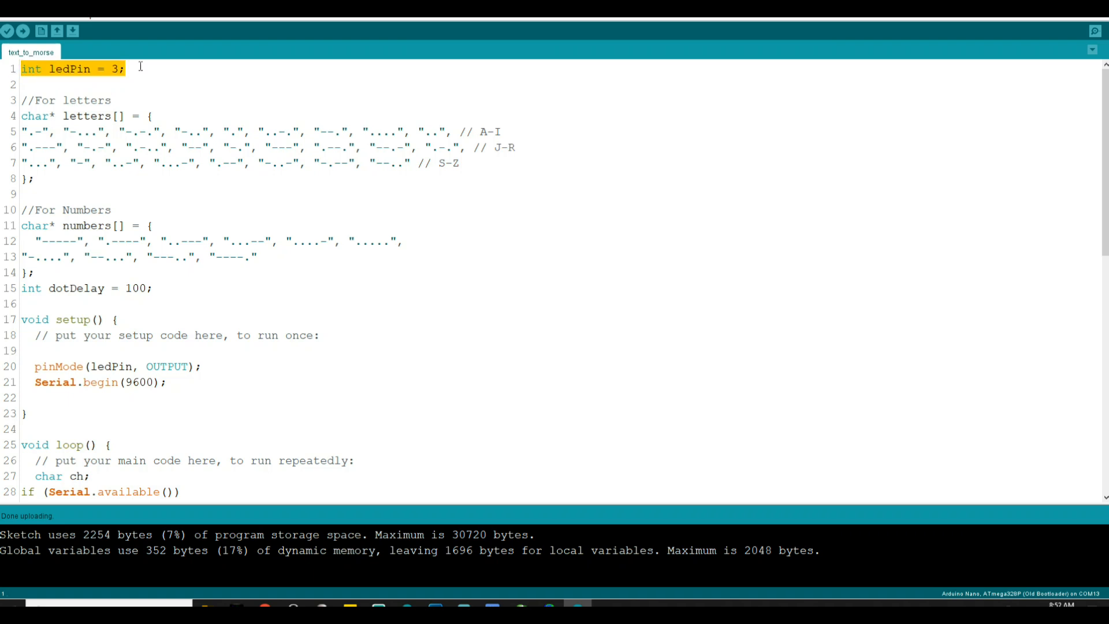
pyautogui.click(126, 69)
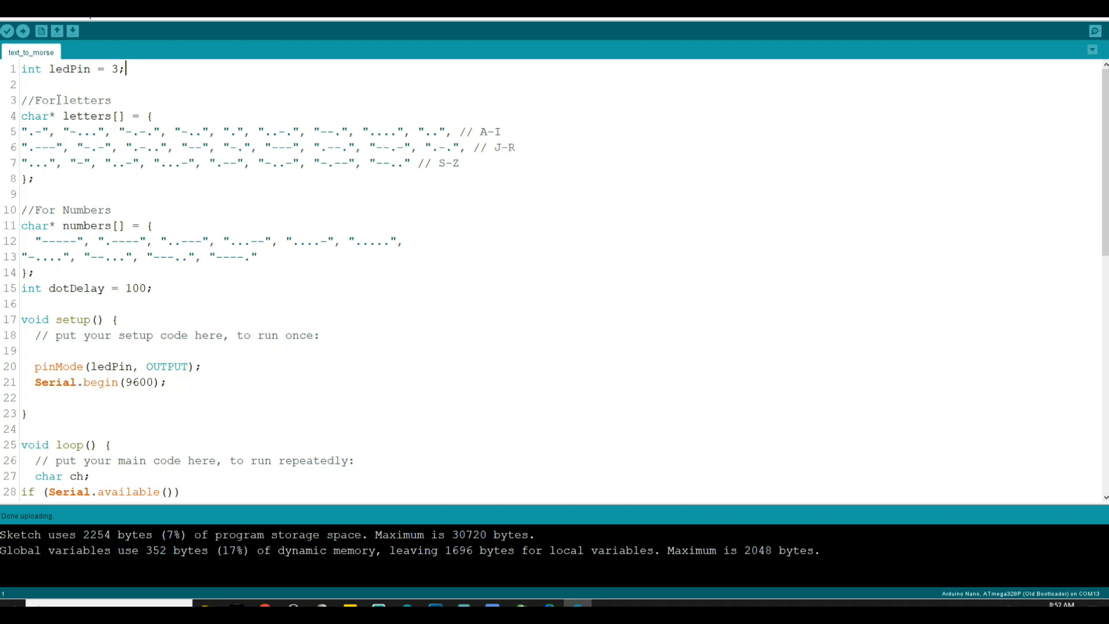
pyautogui.moveTo(72, 105)
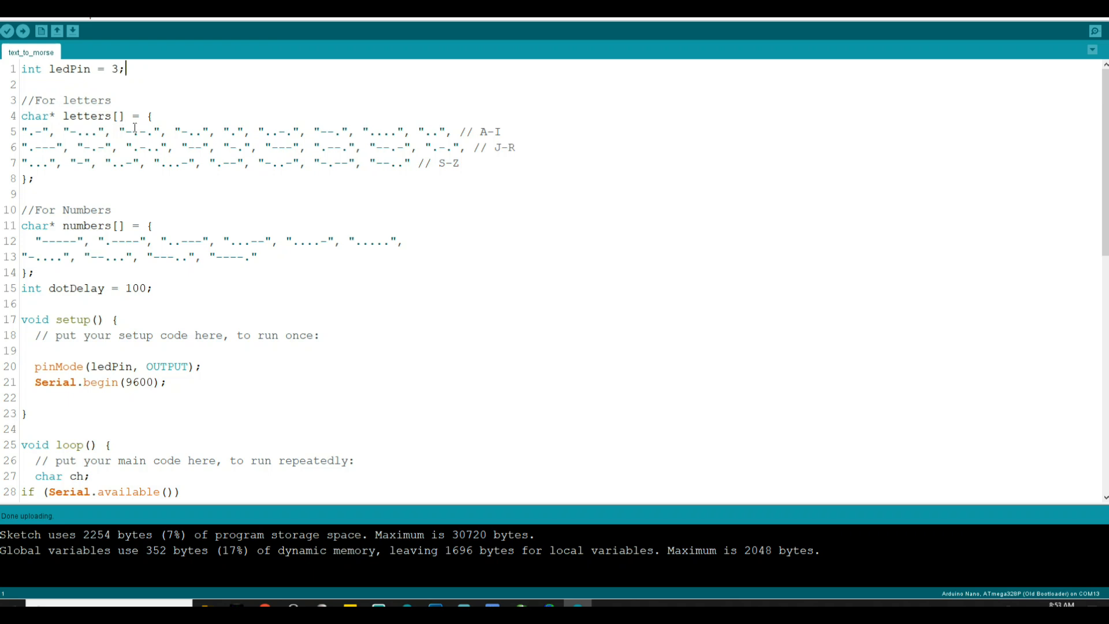
pyautogui.moveTo(255, 113)
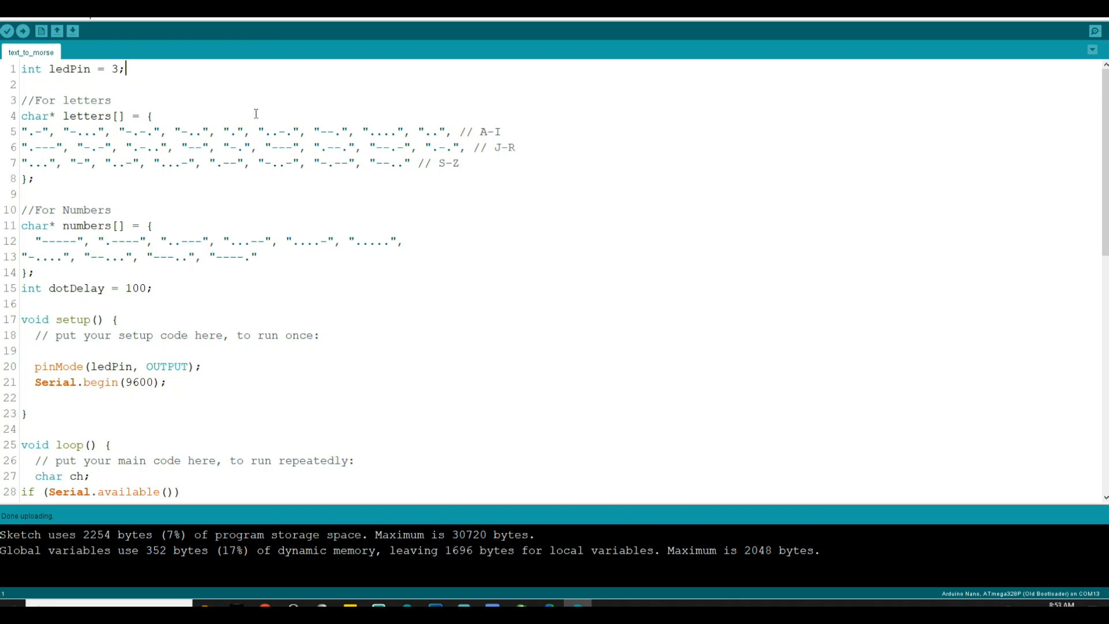
pyautogui.moveTo(381, 124)
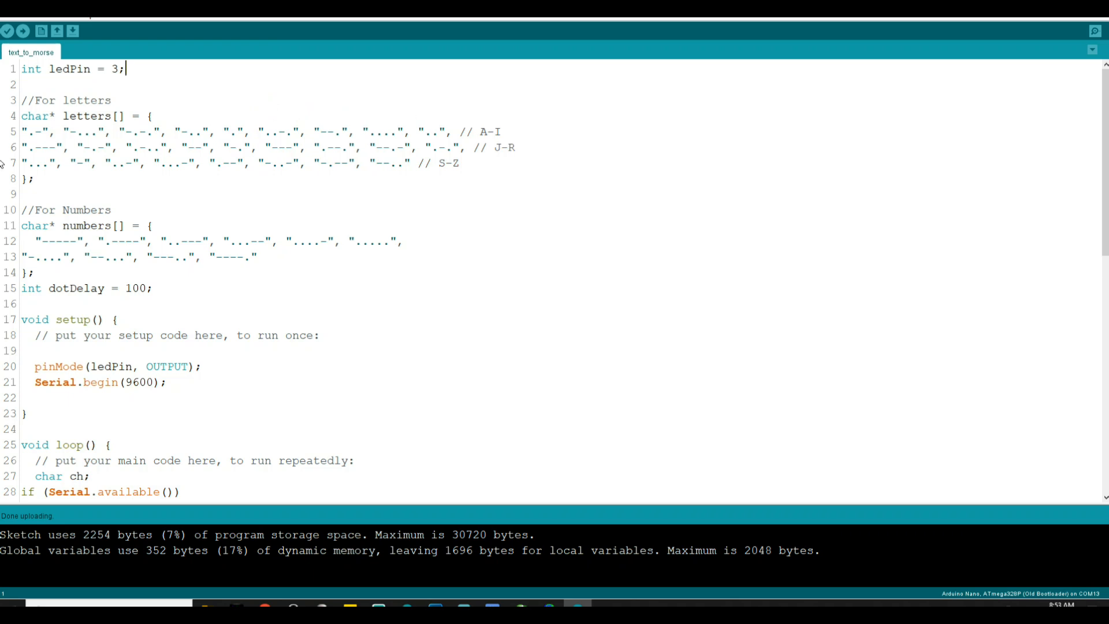
pyautogui.moveTo(31, 136)
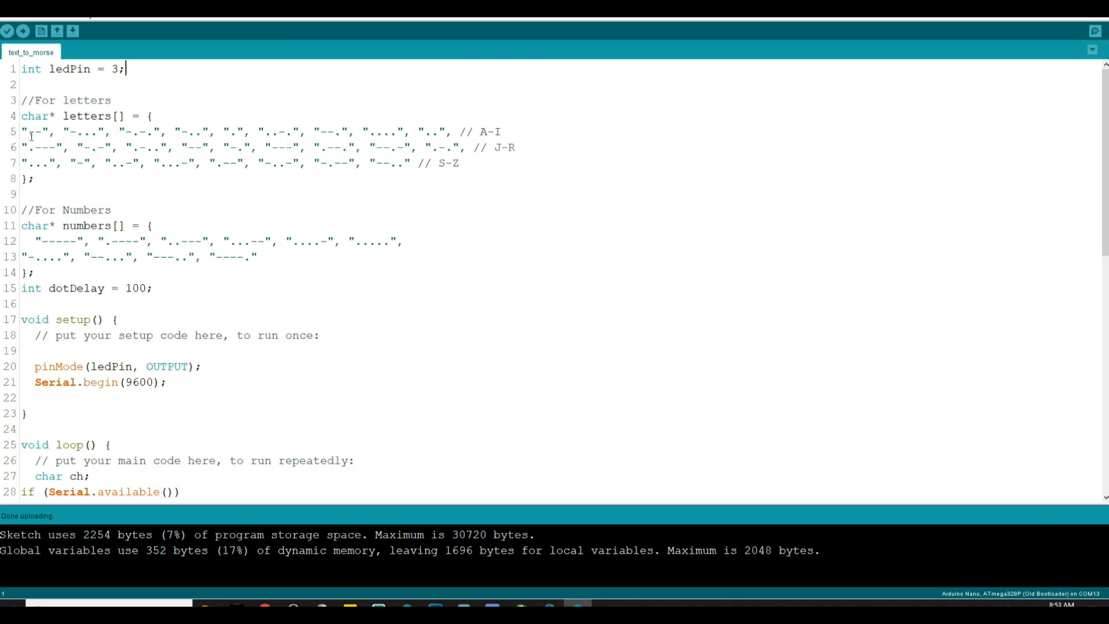
pyautogui.moveTo(38, 131)
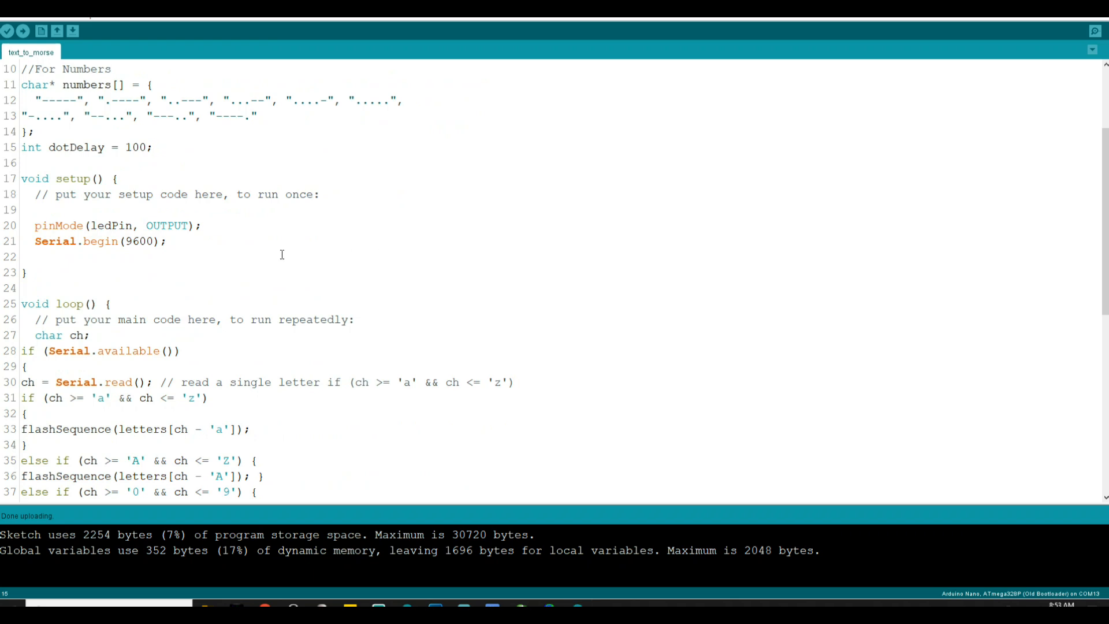
pyautogui.scroll(-3)
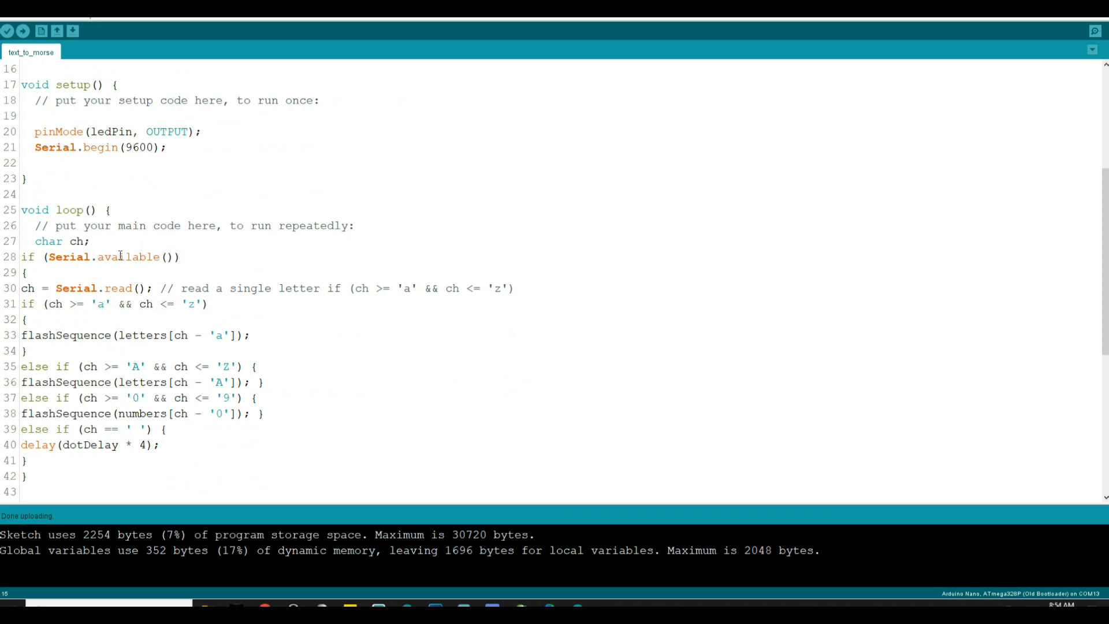
pyautogui.moveTo(44, 287)
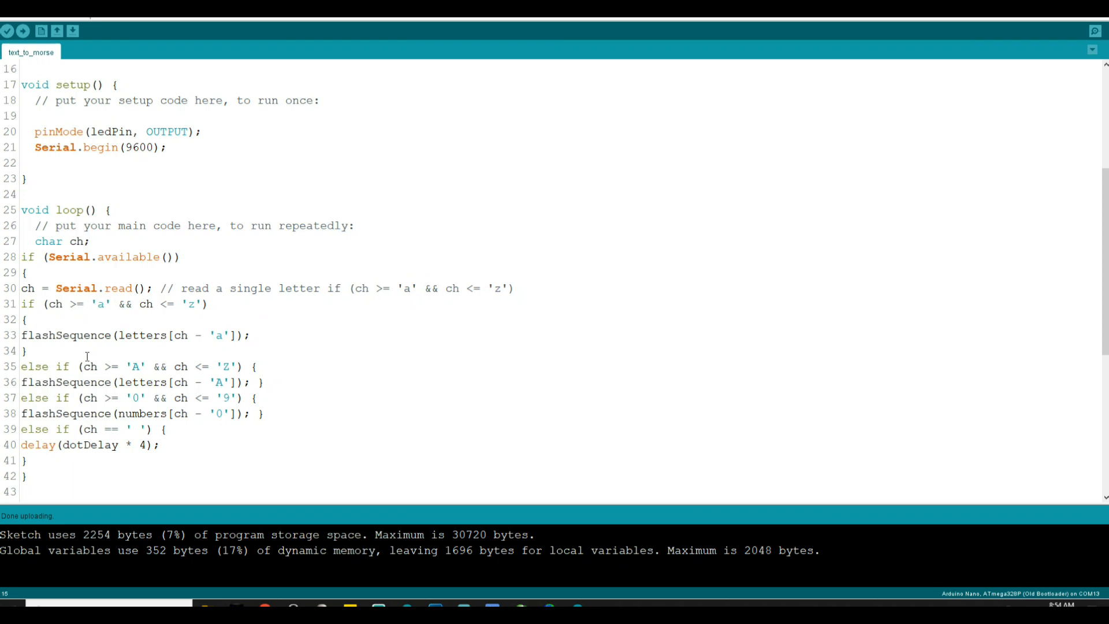
pyautogui.scroll(-3)
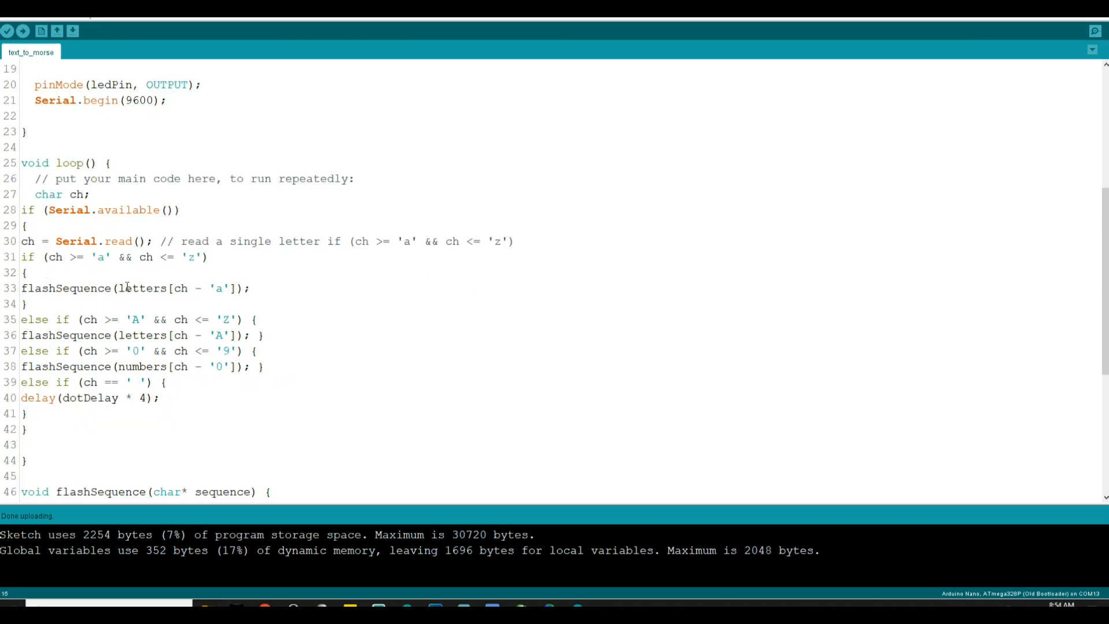